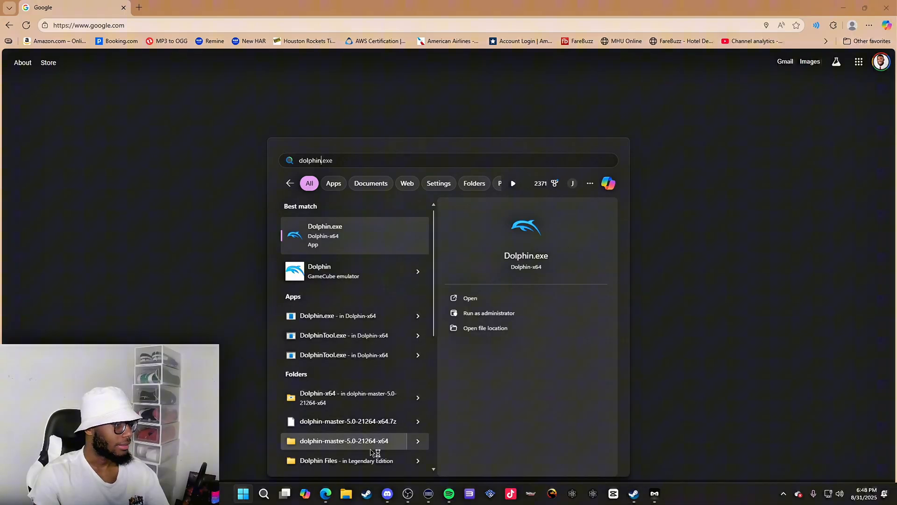
# Search the Home folder for 'dolphin' and launch the top result.
pyautogui.click(343, 440)
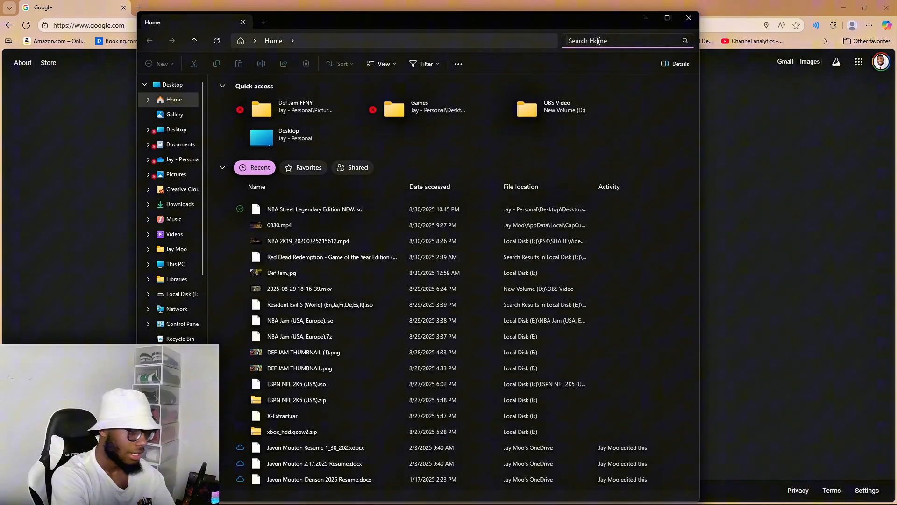
pyautogui.write('dolphin')
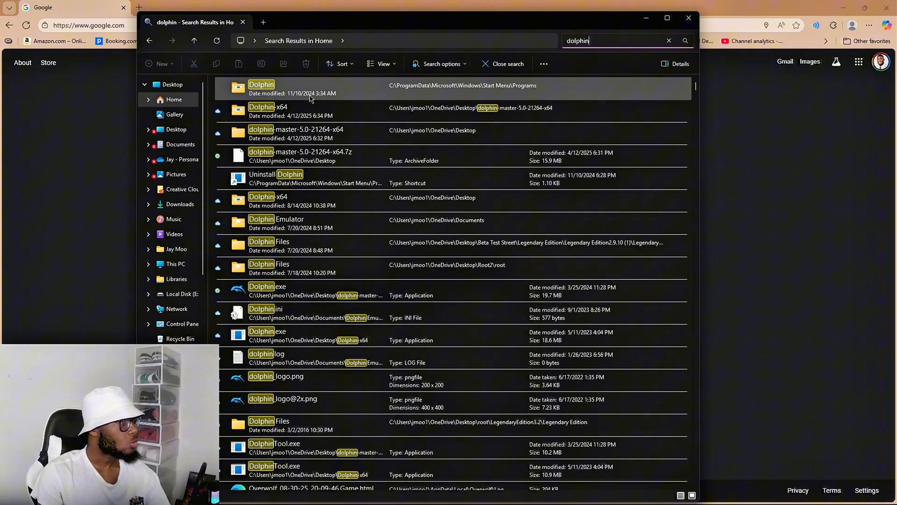
pyautogui.doubleClick(261, 85)
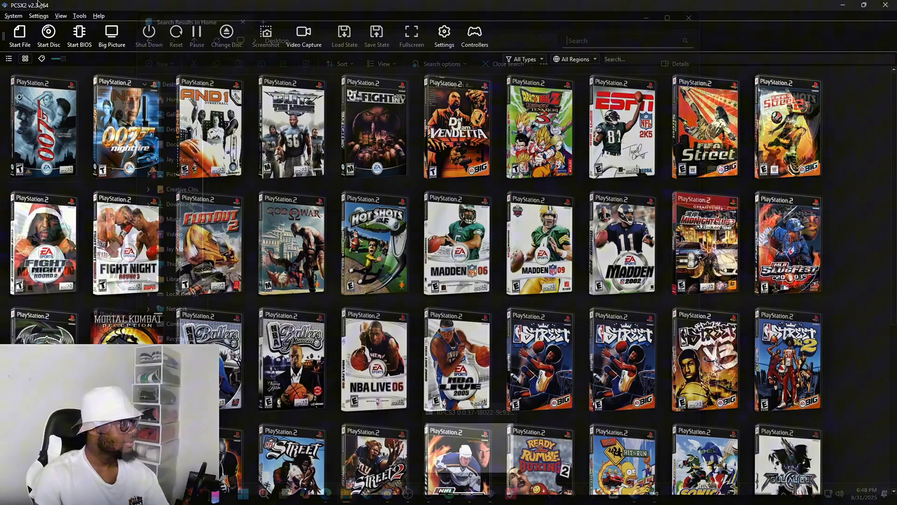
pyautogui.scroll(-3)
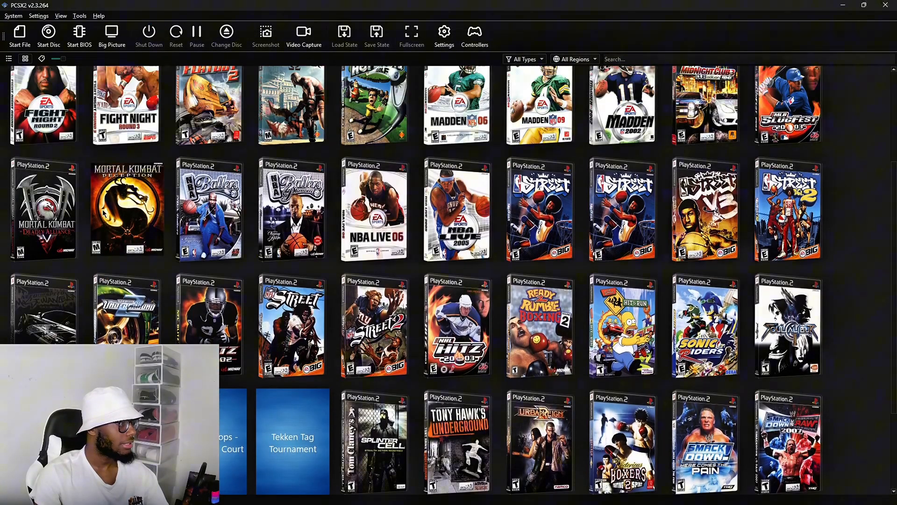
pyautogui.scroll(3)
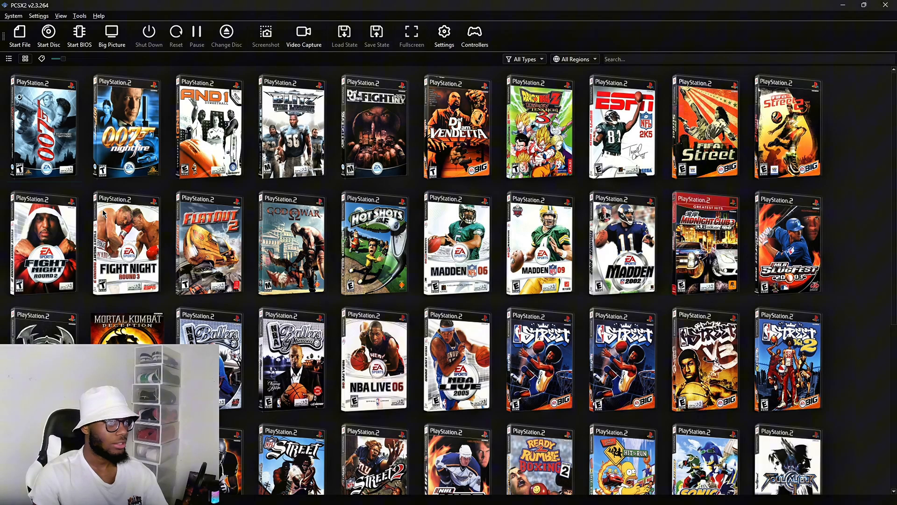
pyautogui.moveTo(418, 102)
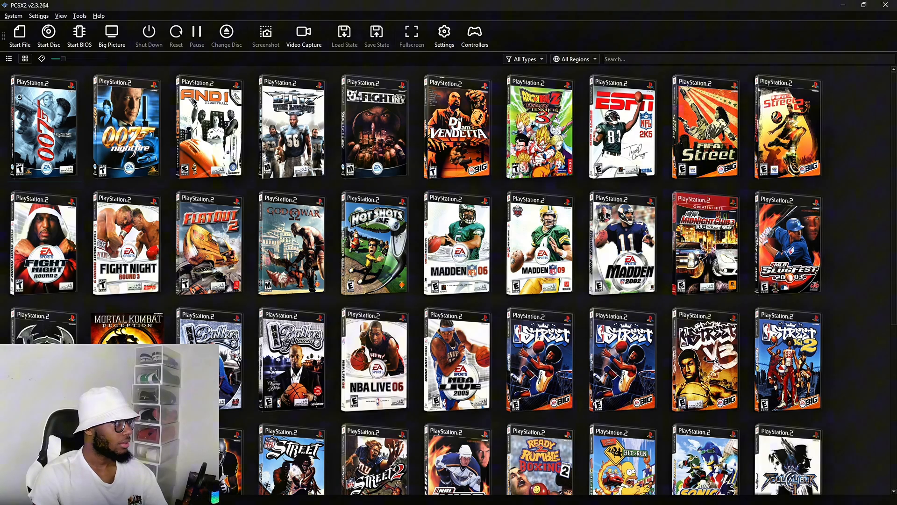
pyautogui.click(221, 493)
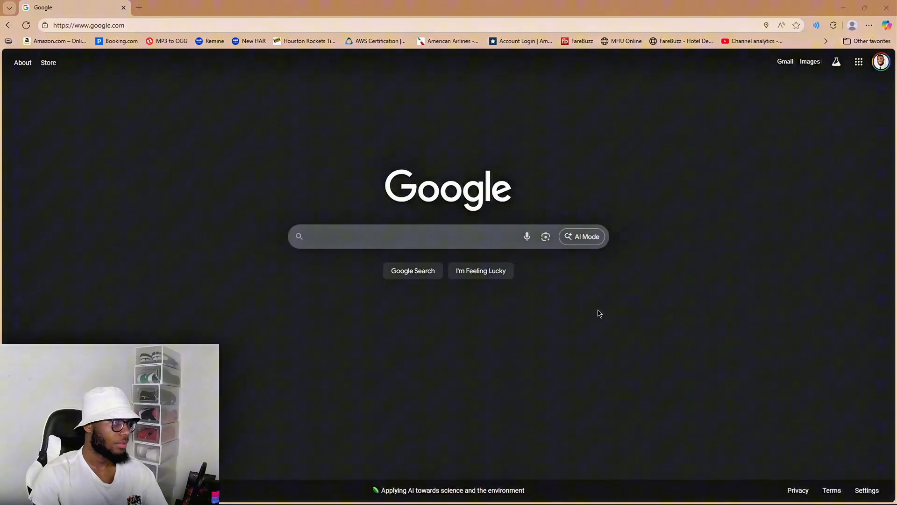
# Bring up a fresh File Explorer window on Home from the taskbar.
pyautogui.click(233, 493)
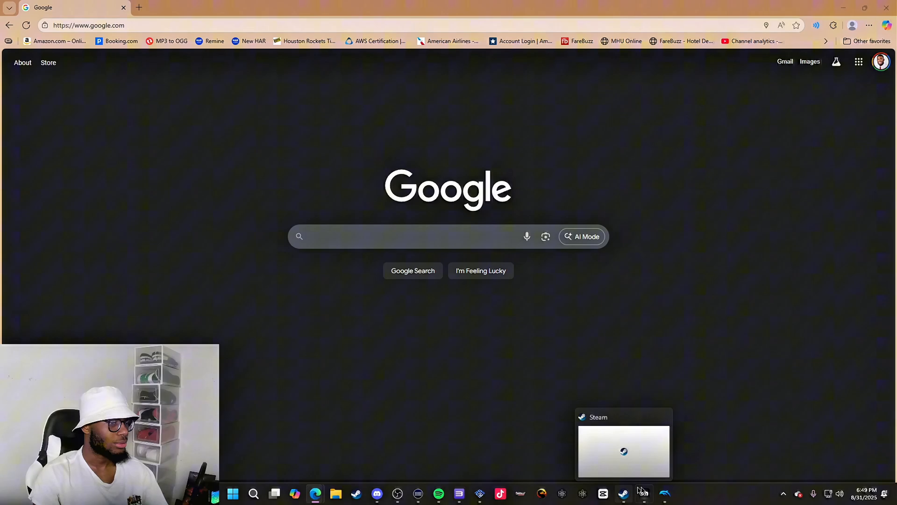
pyautogui.click(623, 493)
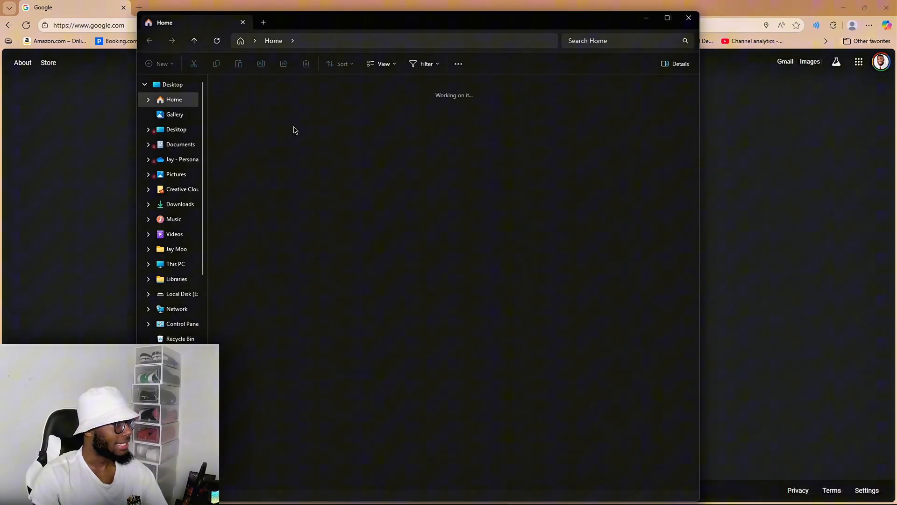
# Search Local Disk (E:) for 'xenia' and enter the xenia_canary folder.
pyautogui.click(182, 294)
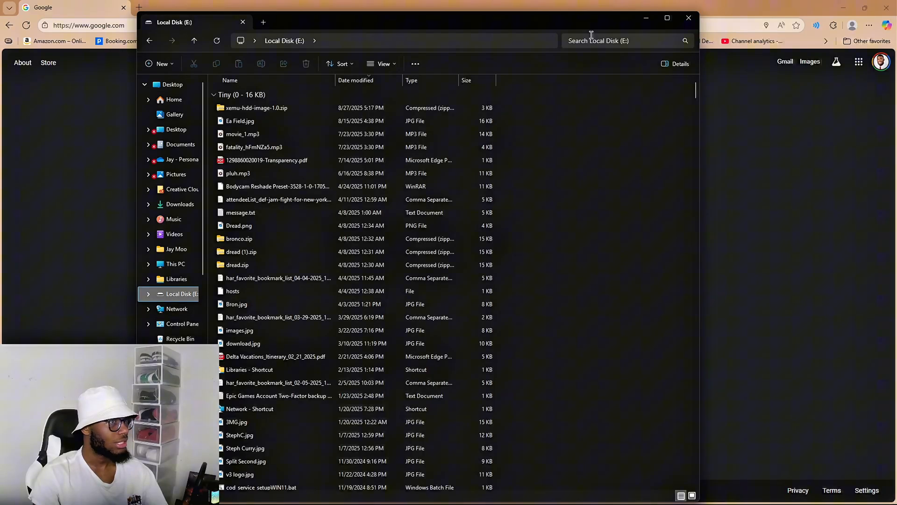
pyautogui.write('xenia')
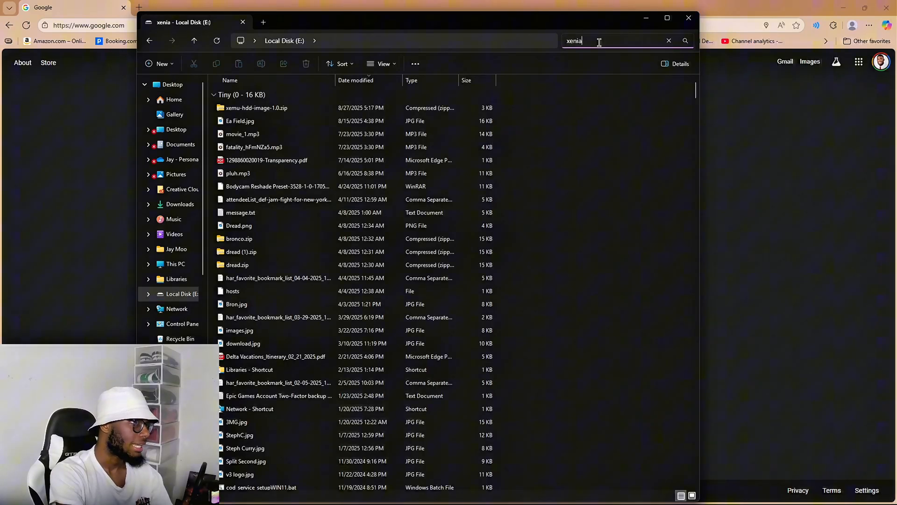
pyautogui.press('Enter')
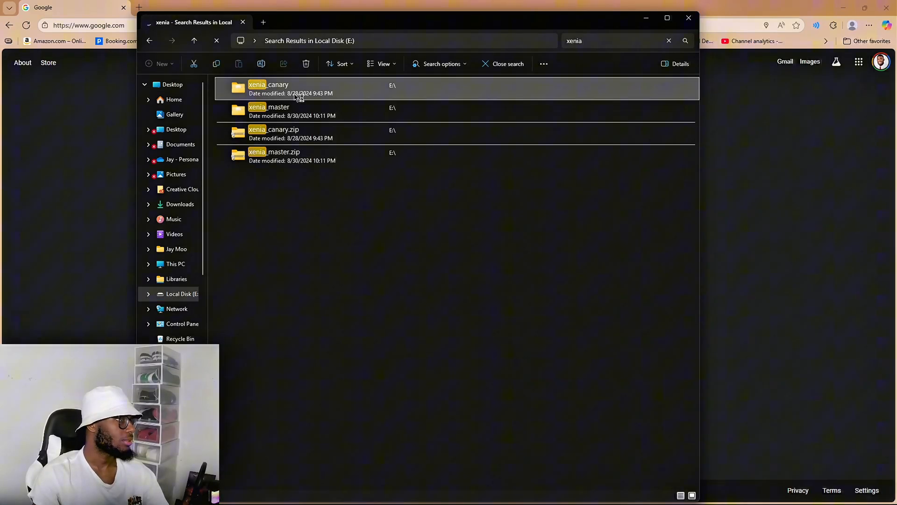
pyautogui.doubleClick(268, 84)
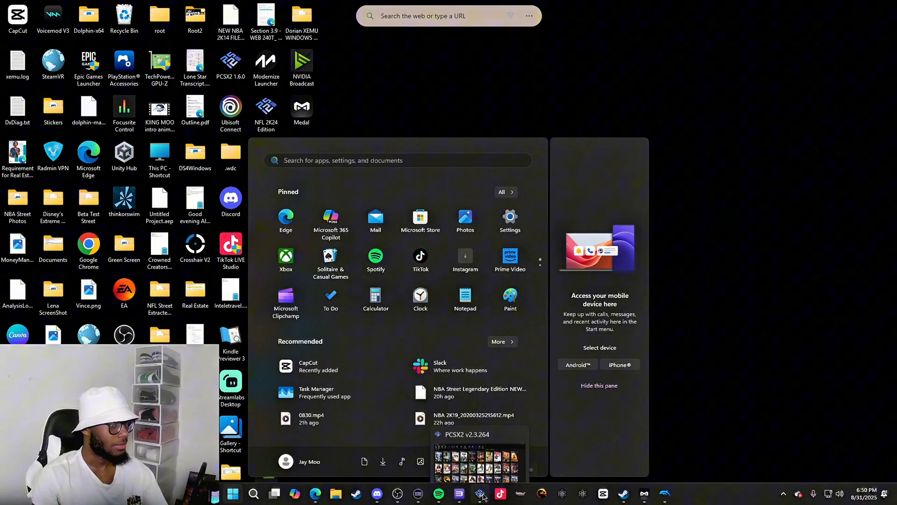
# Search Google for 'parsec' via google.com in Edge and maximise the window.
pyautogui.click(480, 494)
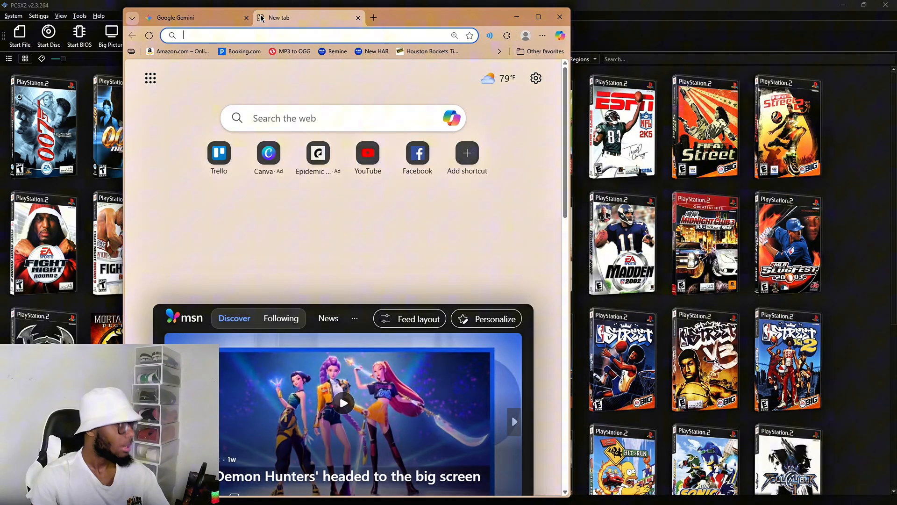
pyautogui.write('google.com')
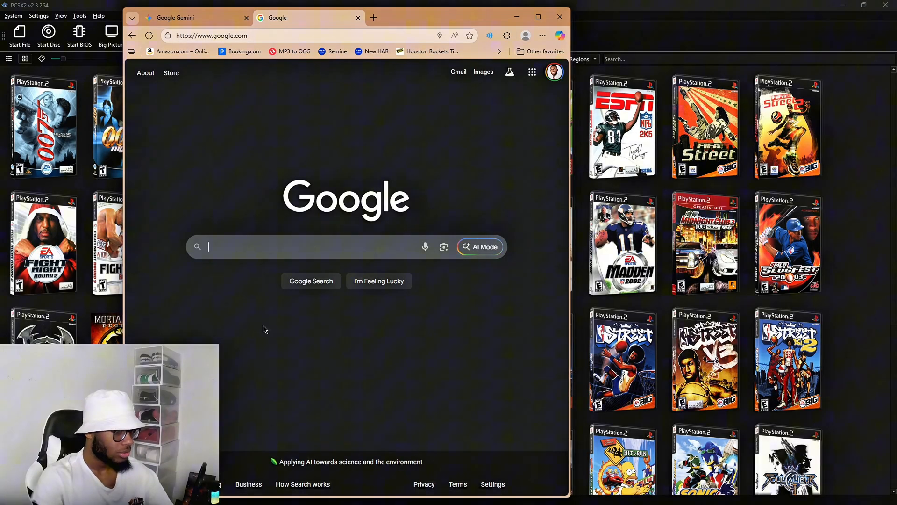
pyautogui.write('parsec')
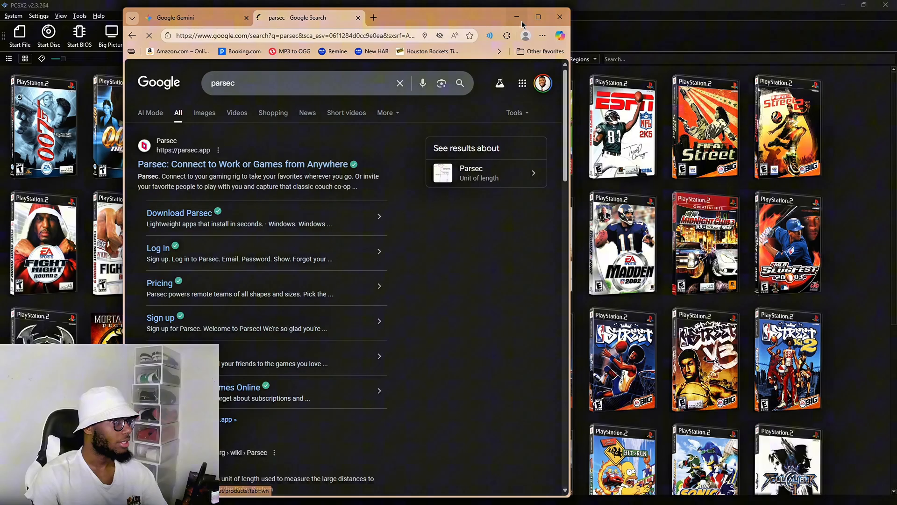
pyautogui.click(540, 16)
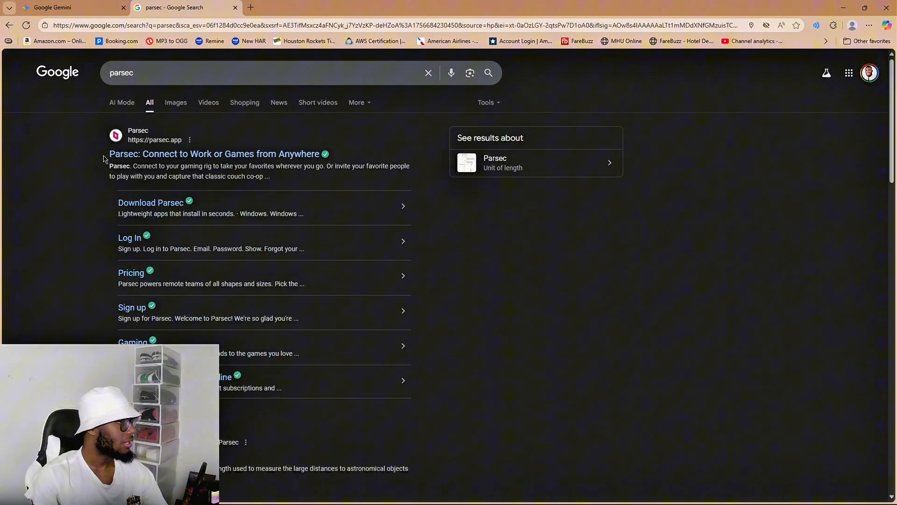
pyautogui.moveTo(141, 157)
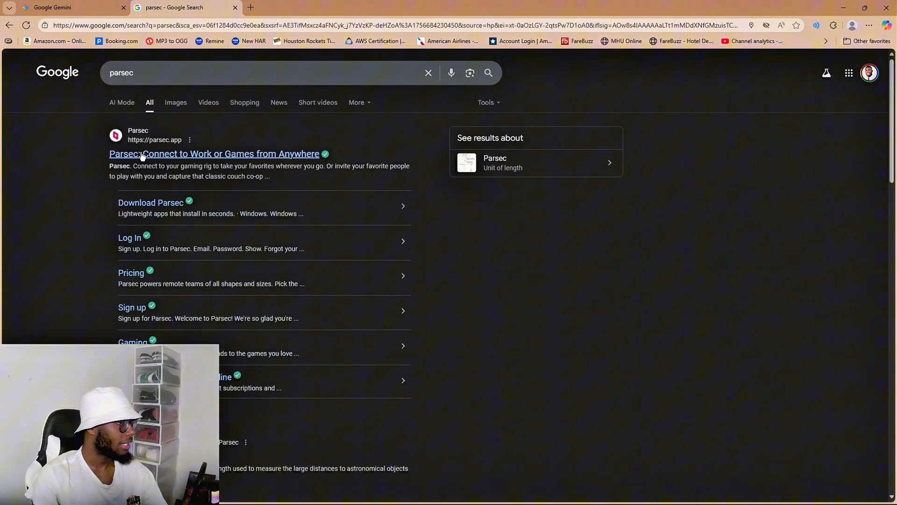
# Visit parsec.app, its Download page, and then the Login page.
pyautogui.click(215, 154)
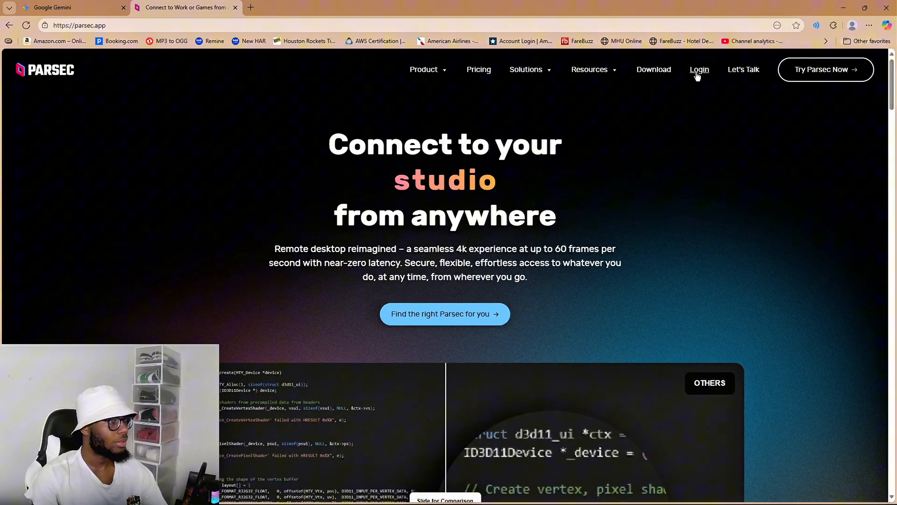
pyautogui.click(653, 69)
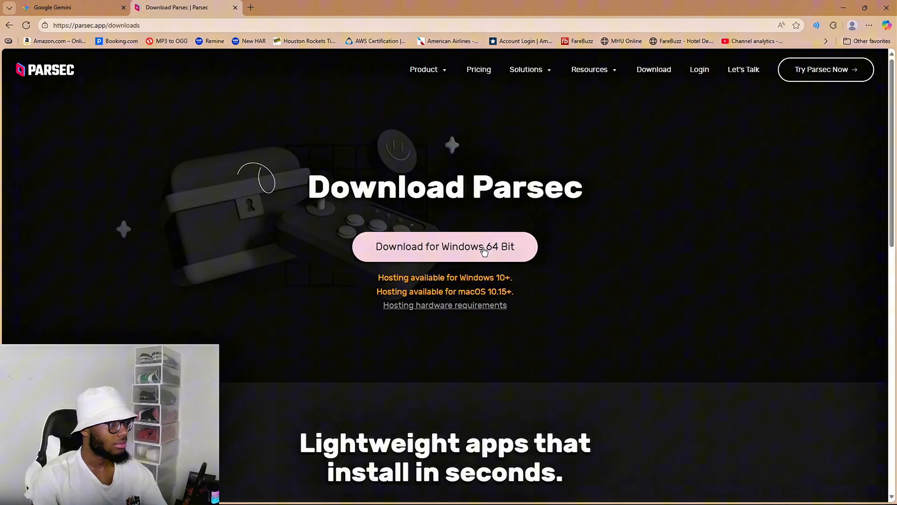
pyautogui.moveTo(700, 69)
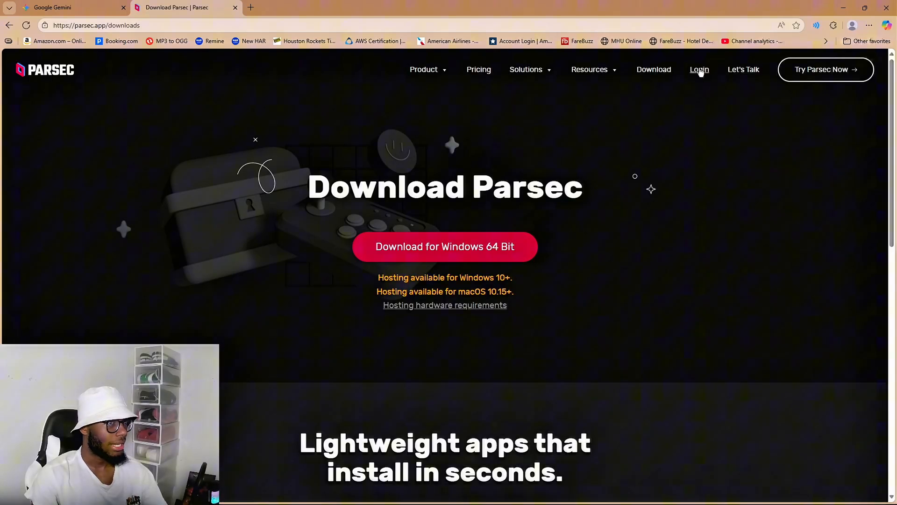
pyautogui.click(699, 69)
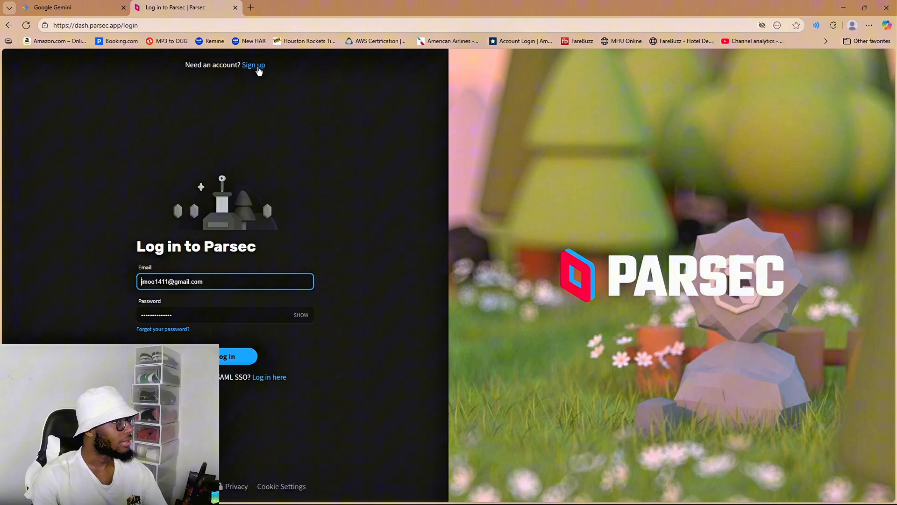
# Fill the Parsec sign-up form with username 'MooMoBePlayer' and continue to the app's Computers list.
pyautogui.click(253, 65)
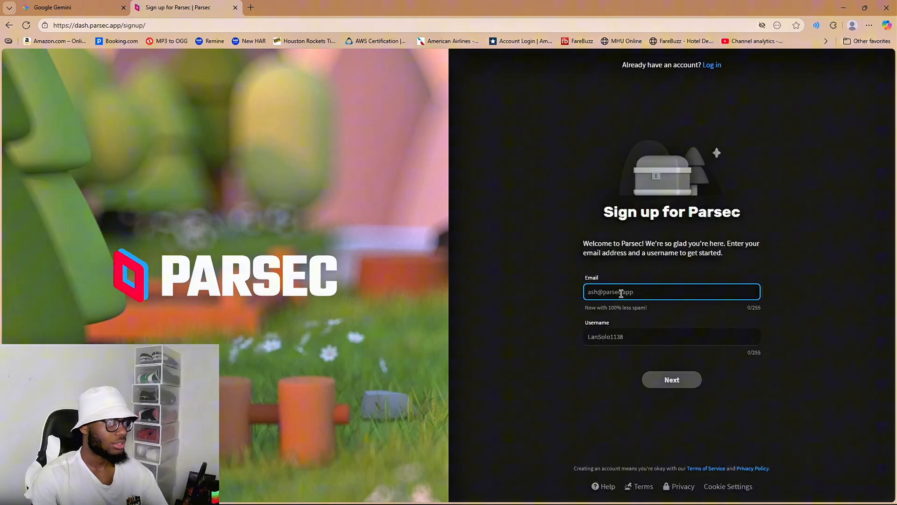
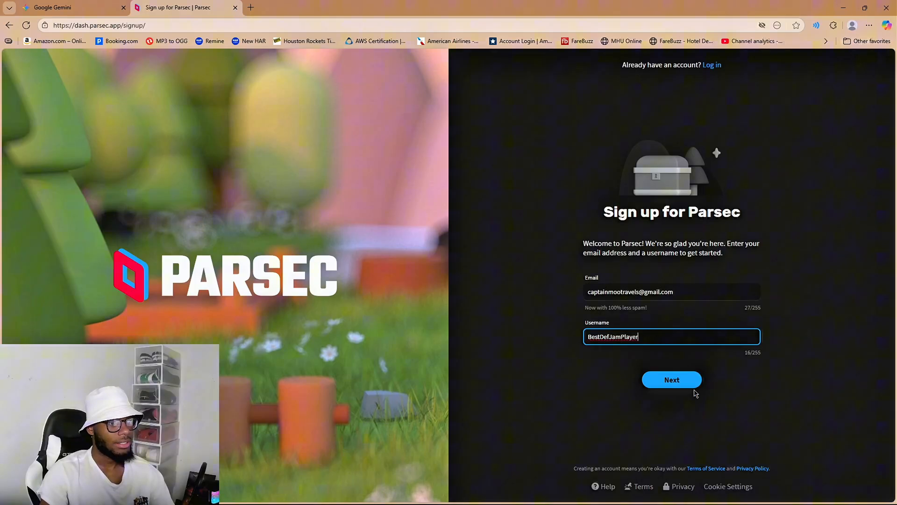
pyautogui.click(672, 380)
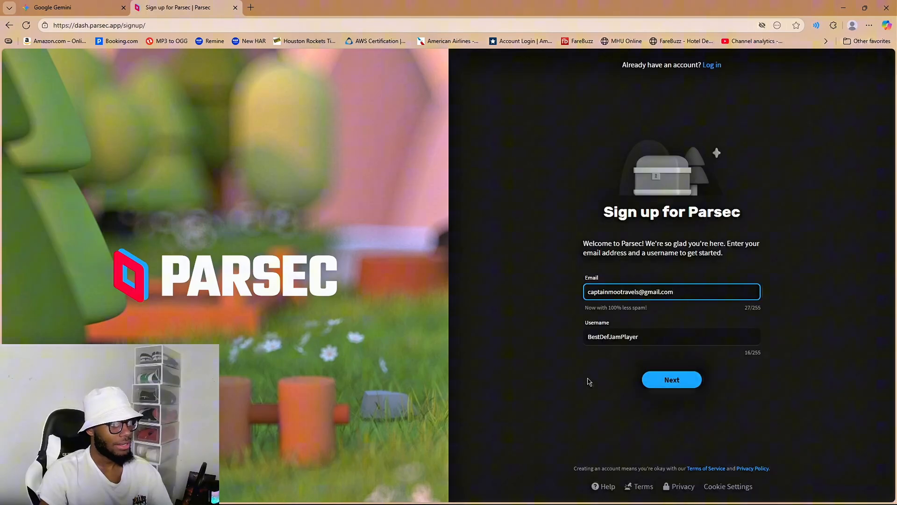
pyautogui.click(68, 7)
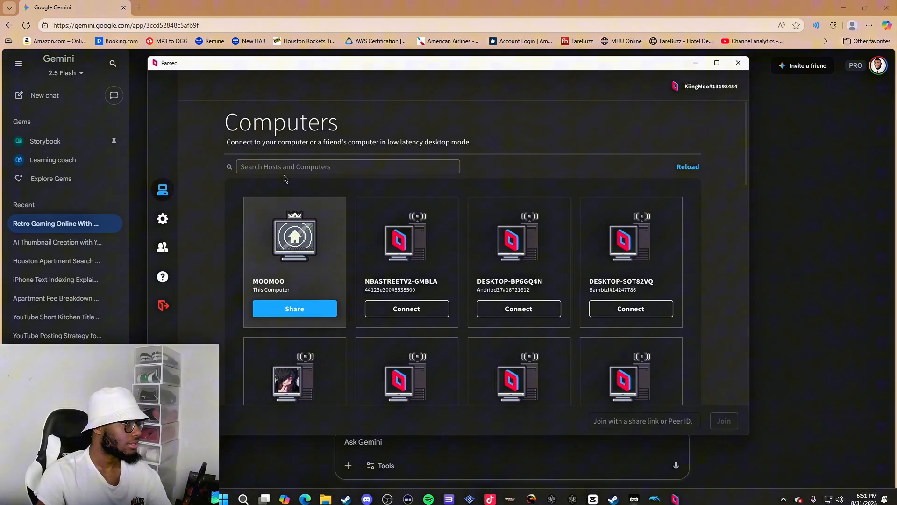
pyautogui.moveTo(360, 175)
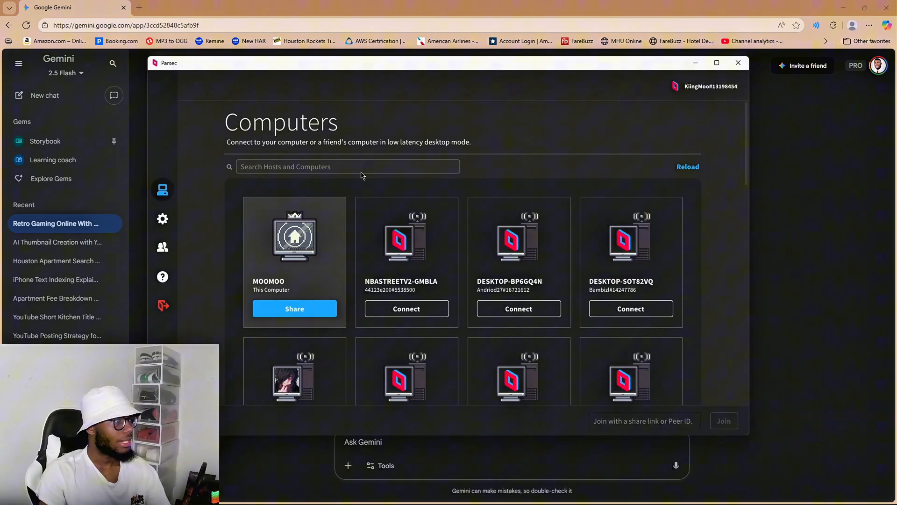
pyautogui.scroll(-3)
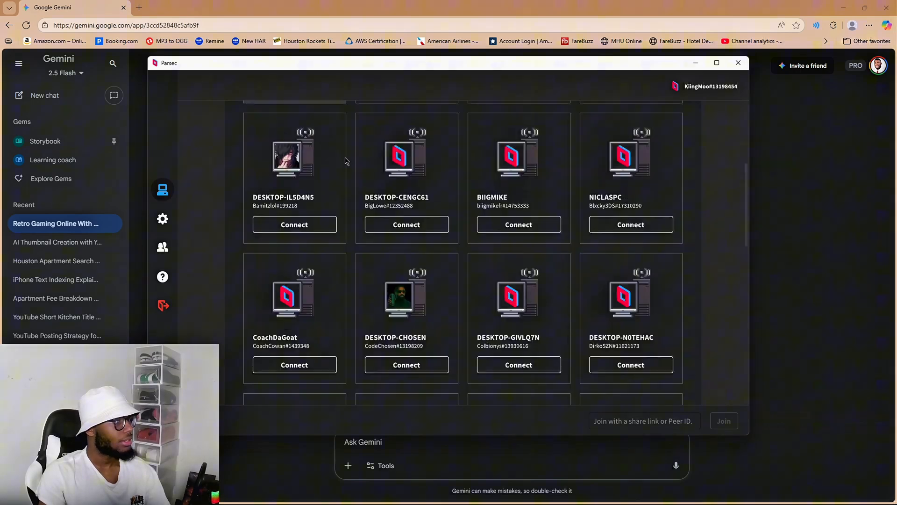
pyautogui.click(162, 247)
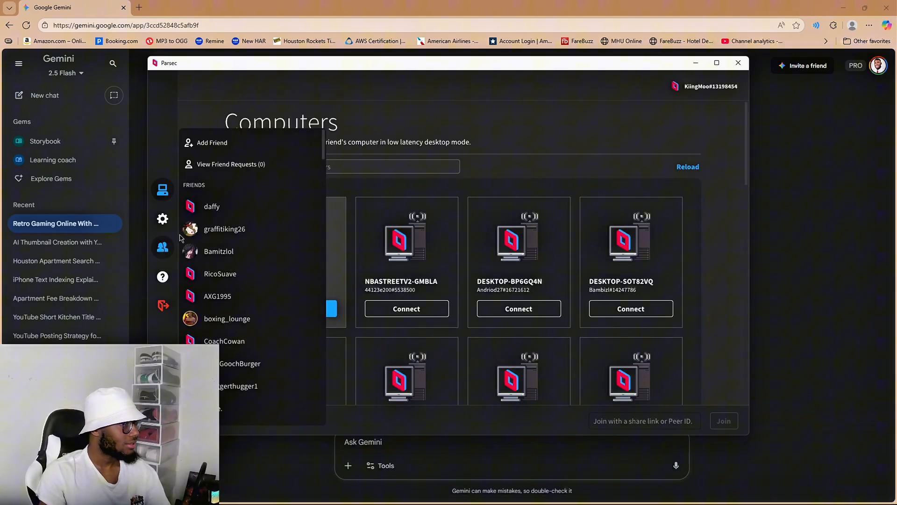
pyautogui.moveTo(212, 142)
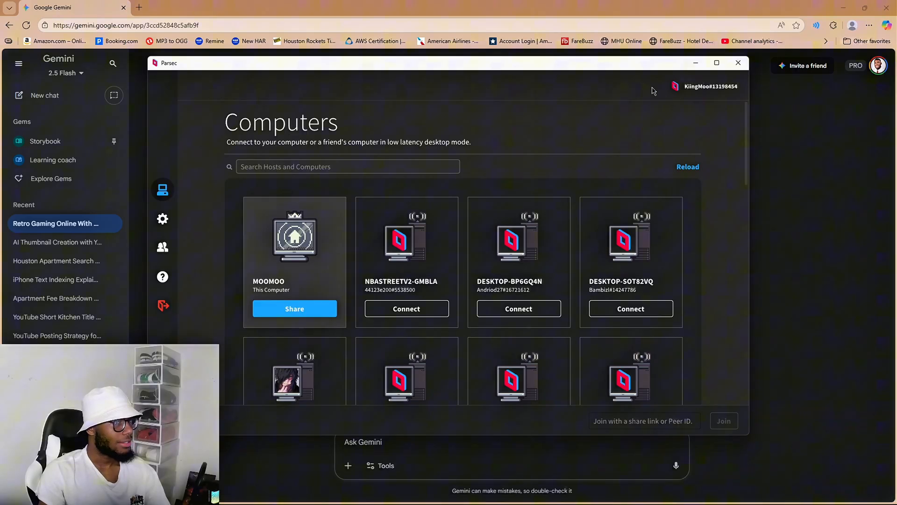
pyautogui.click(162, 247)
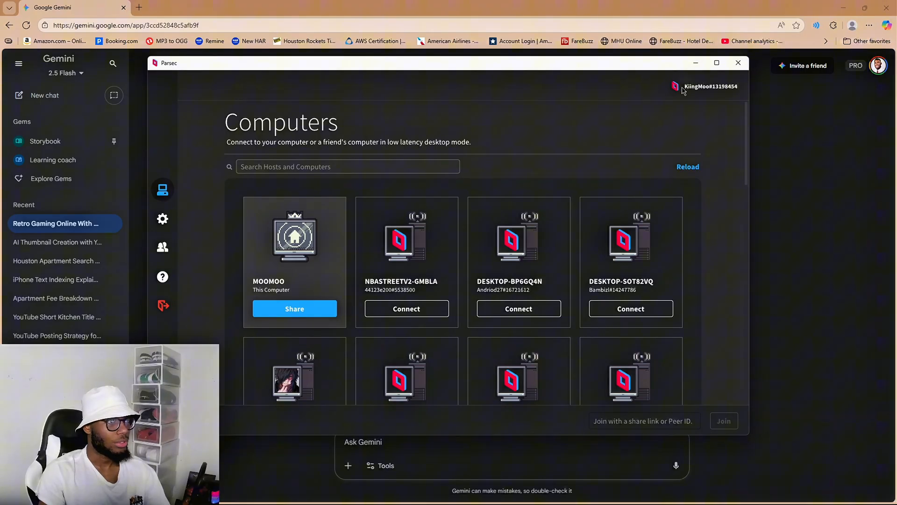
pyautogui.moveTo(682, 83)
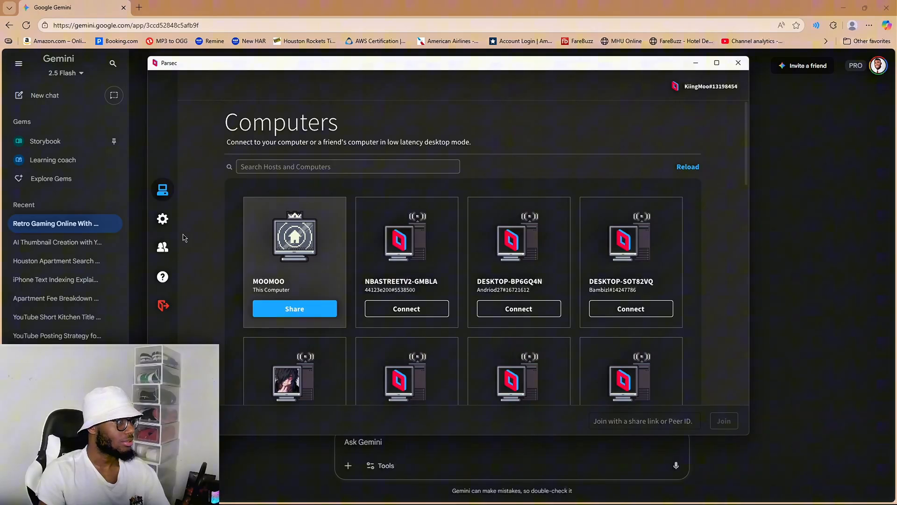
pyautogui.click(163, 246)
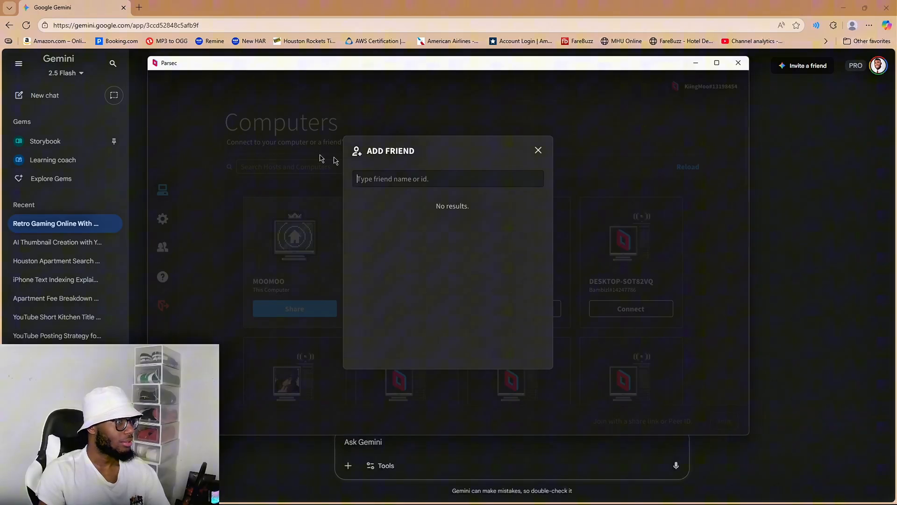
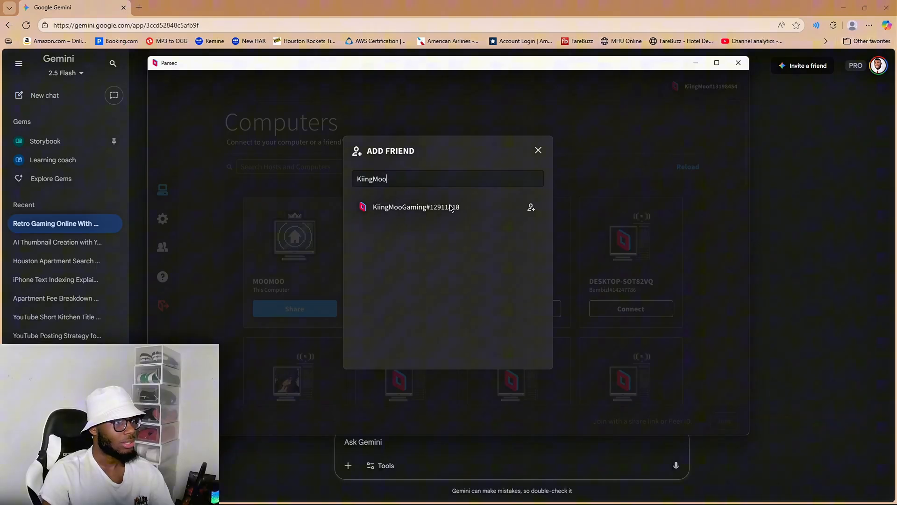
pyautogui.click(538, 150)
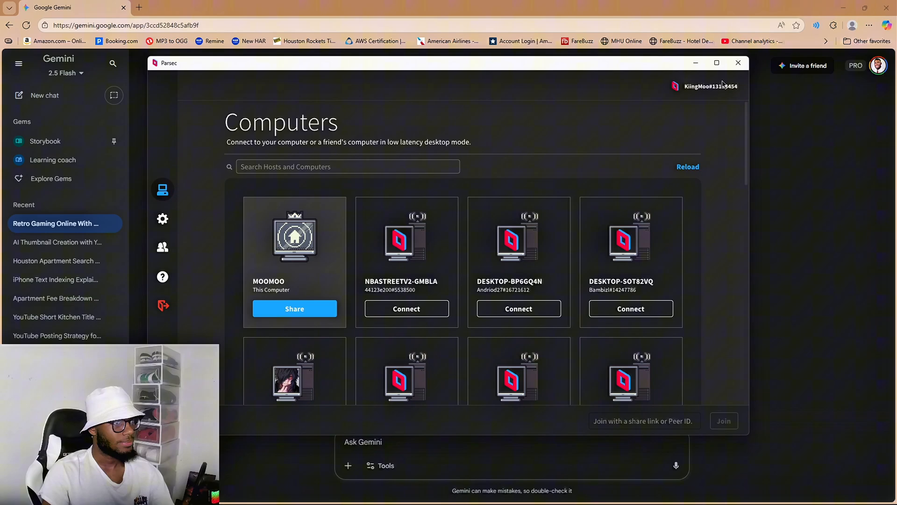
# Scroll through the Computers list, then bring up the Windows Start menu.
pyautogui.scroll(-3)
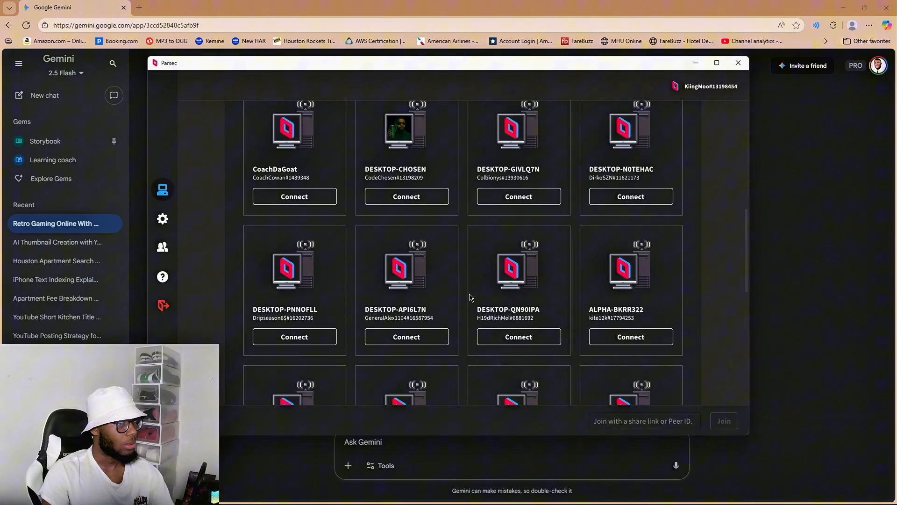
pyautogui.scroll(-3)
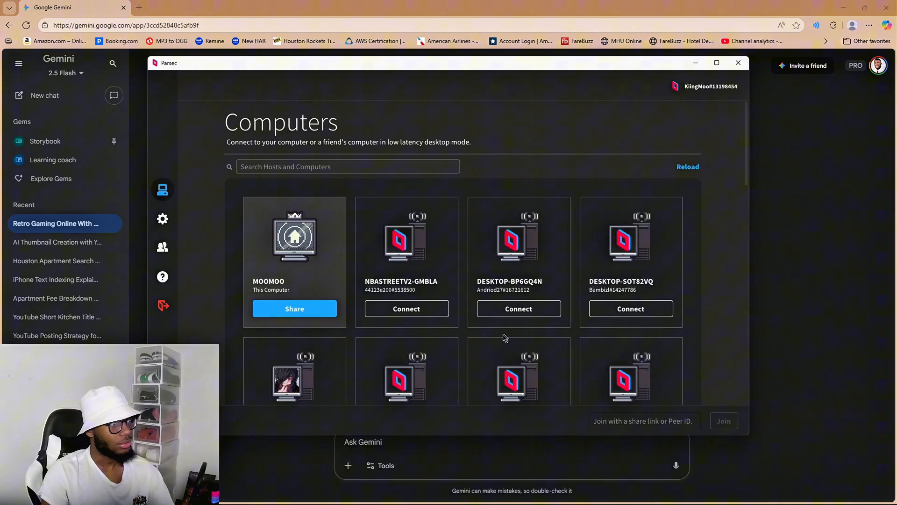
pyautogui.moveTo(162, 218)
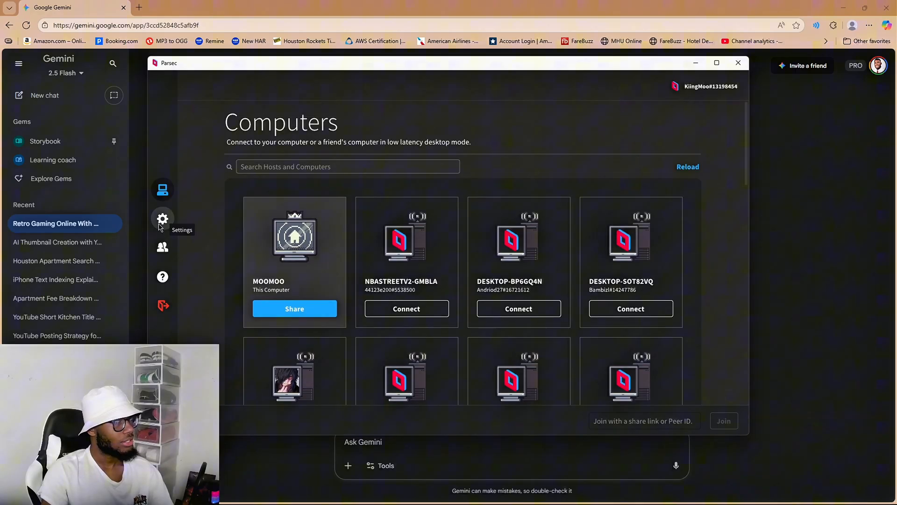
pyautogui.click(233, 494)
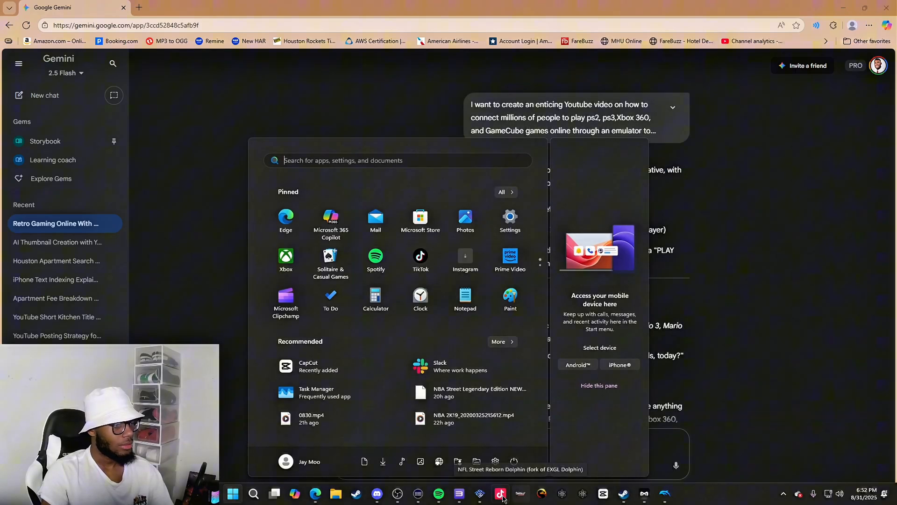
# Enable Multitap on Console Ports 1 and 2 in PCSX2 controller settings, then close them.
pyautogui.click(501, 493)
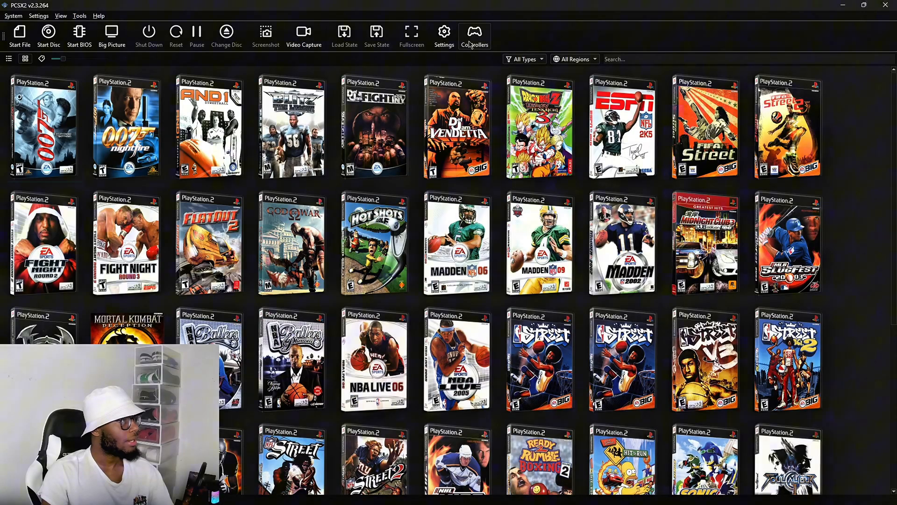
pyautogui.click(475, 35)
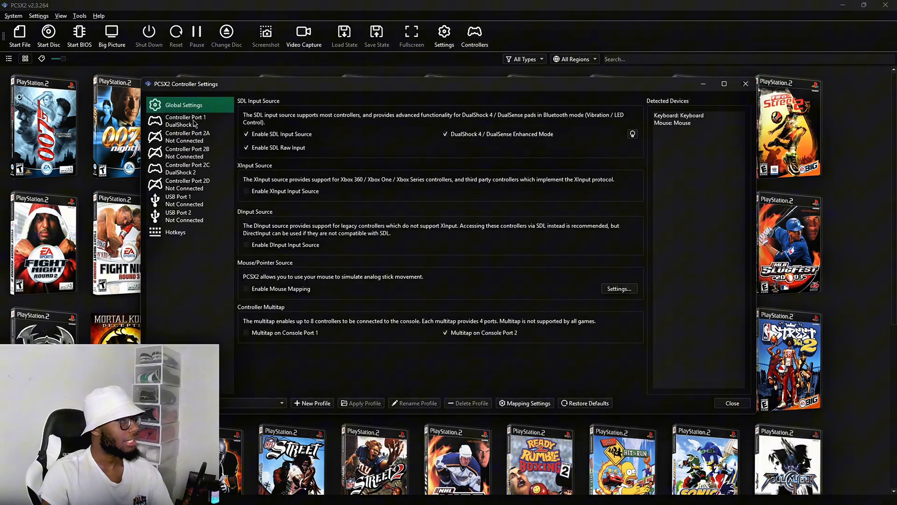
pyautogui.moveTo(337, 352)
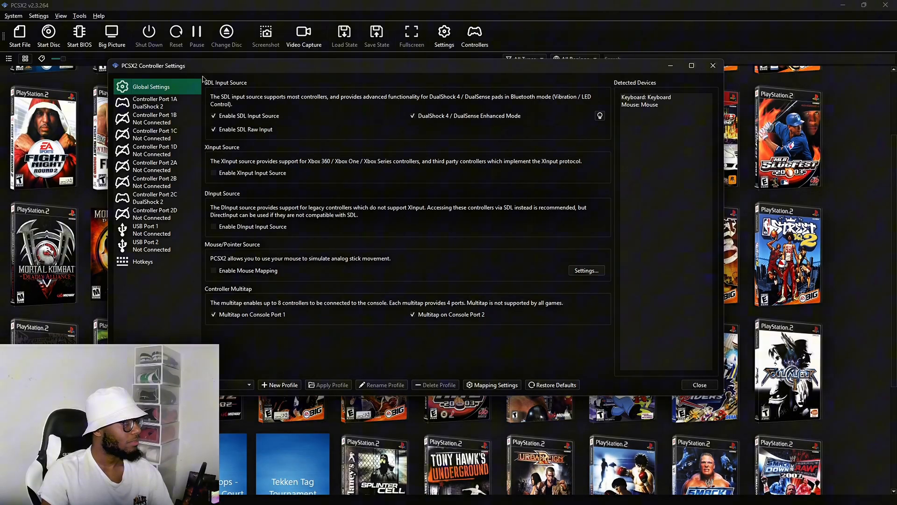
pyautogui.moveTo(162, 224)
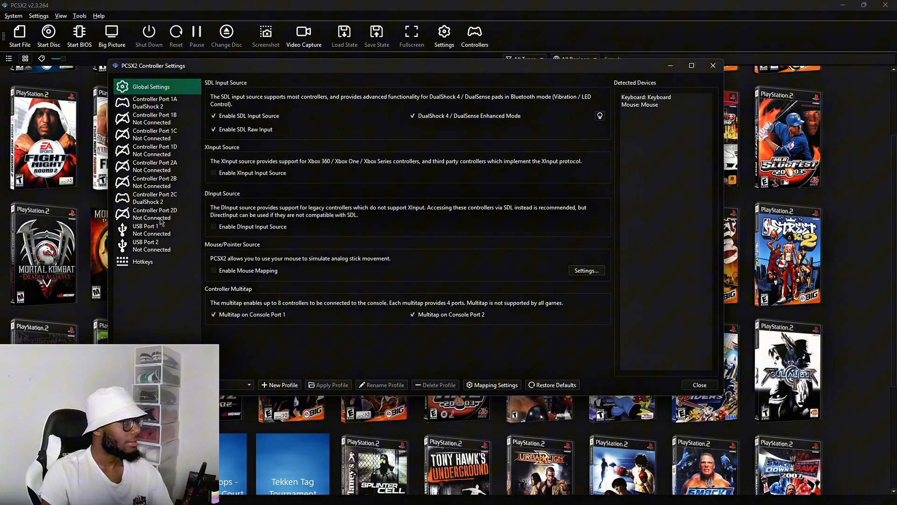
pyautogui.moveTo(154, 191)
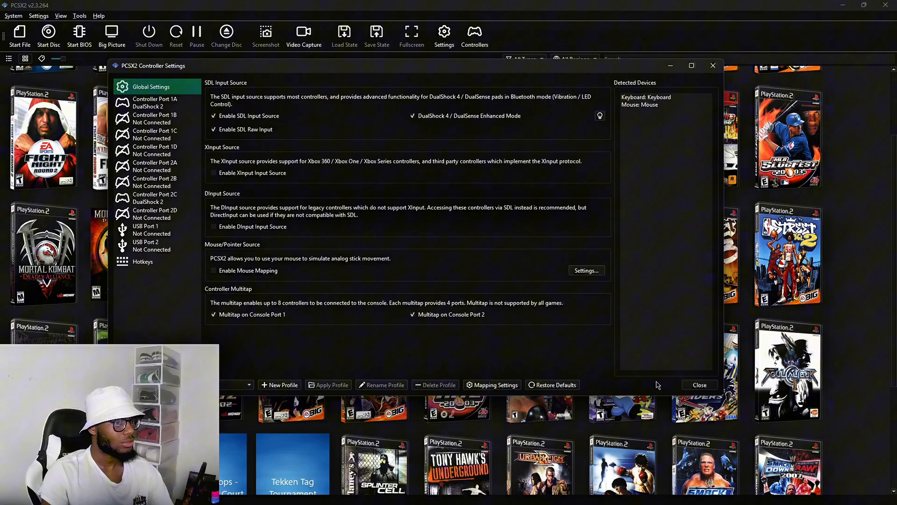
pyautogui.moveTo(694, 391)
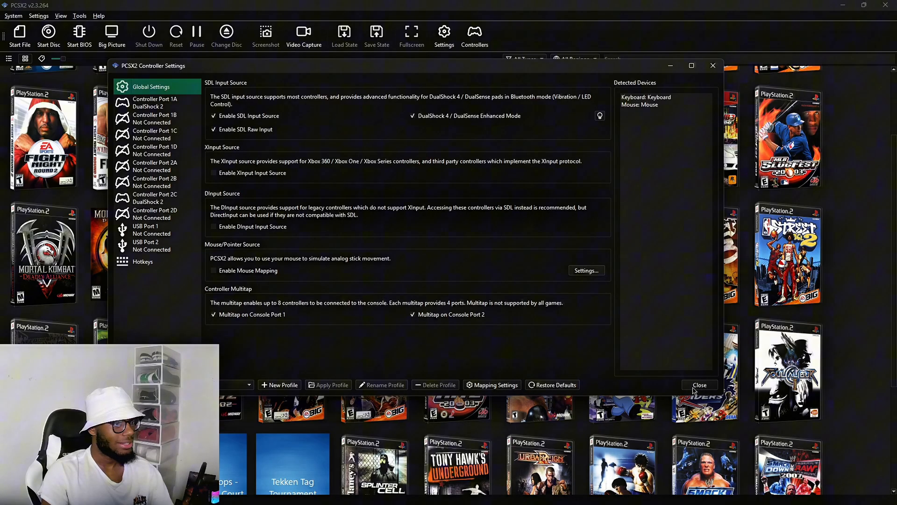
pyautogui.click(700, 384)
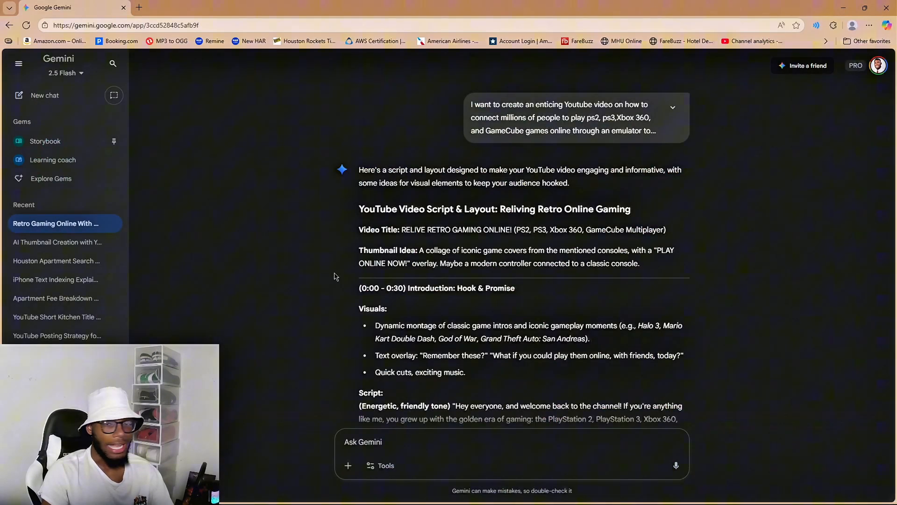
pyautogui.moveTo(223, 373)
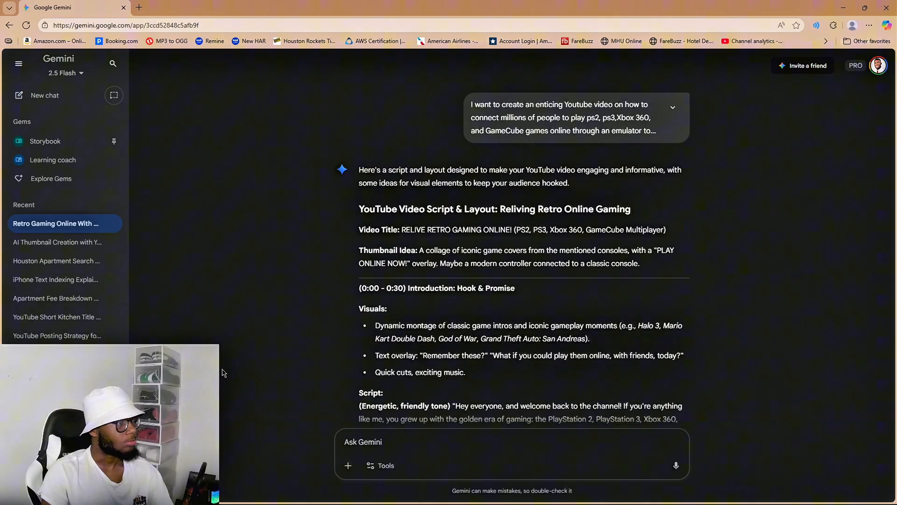
pyautogui.scroll(-3)
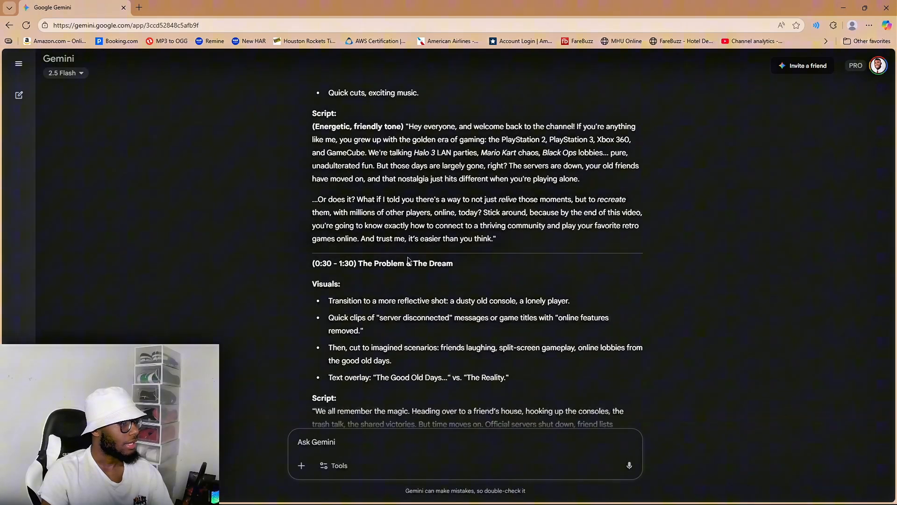